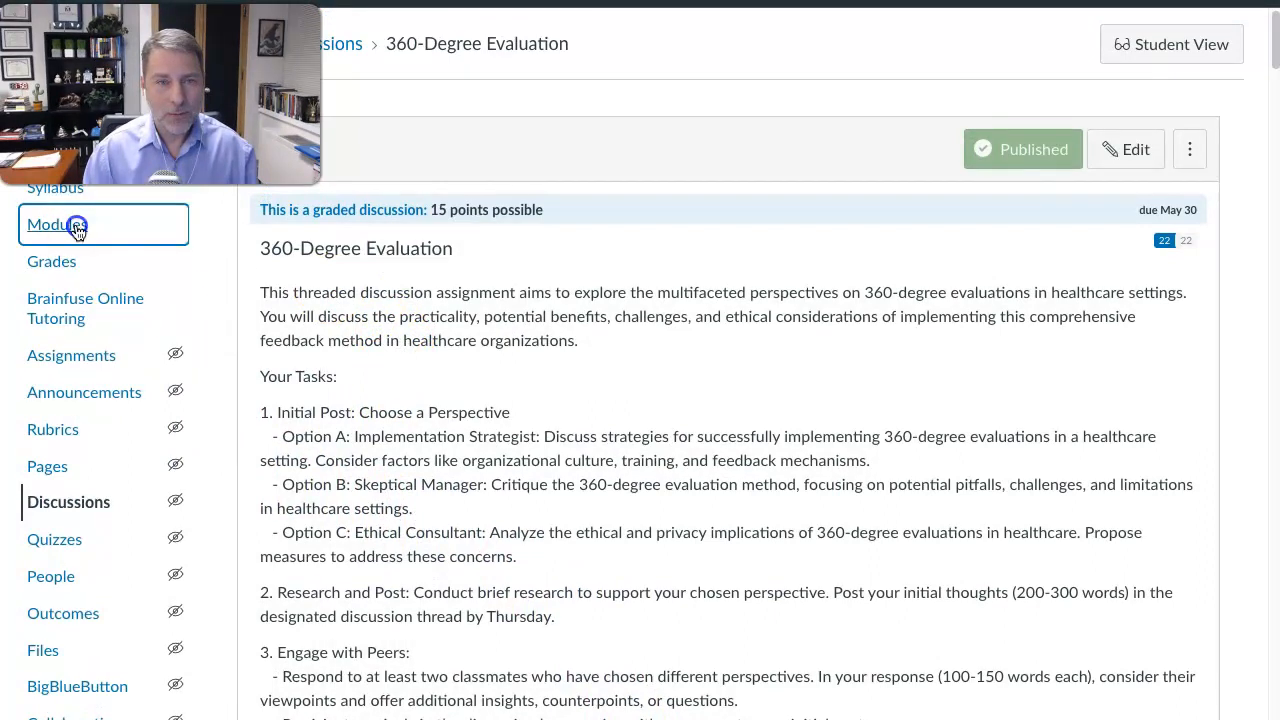
Go to the course Modules page and scroll down to Module 4's items
left_click(52, 224)
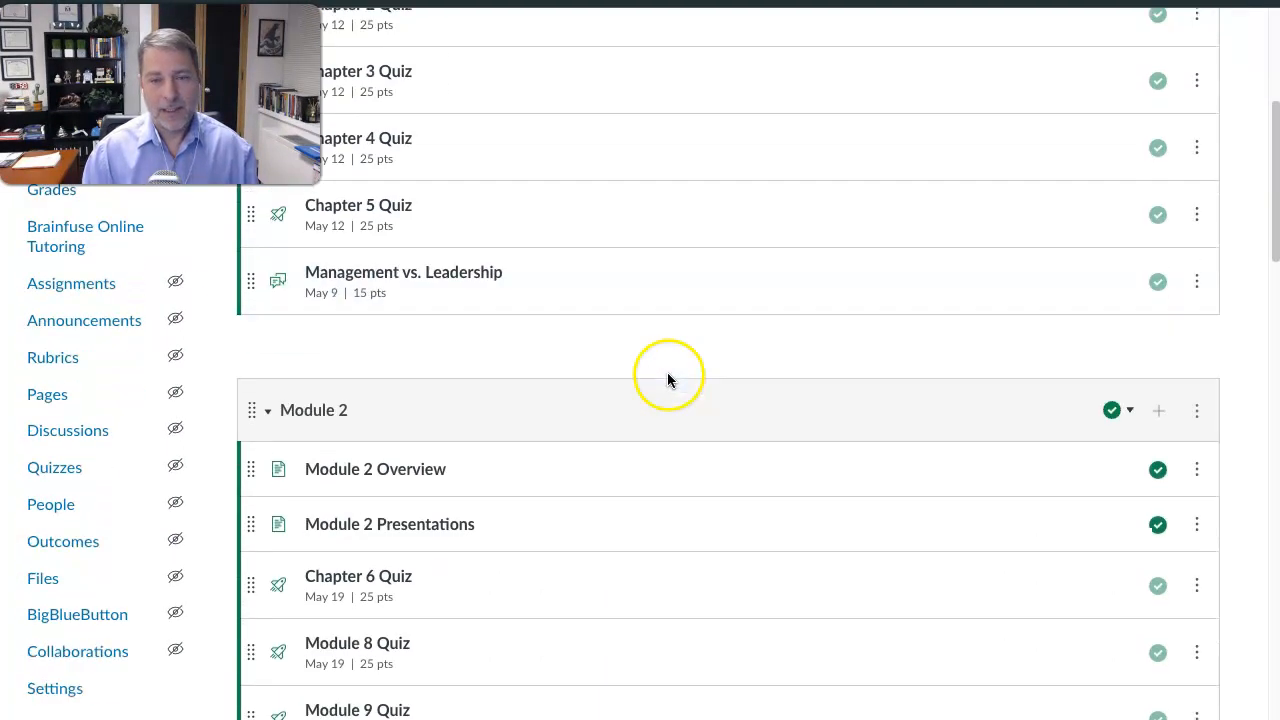
scroll("down", 3)
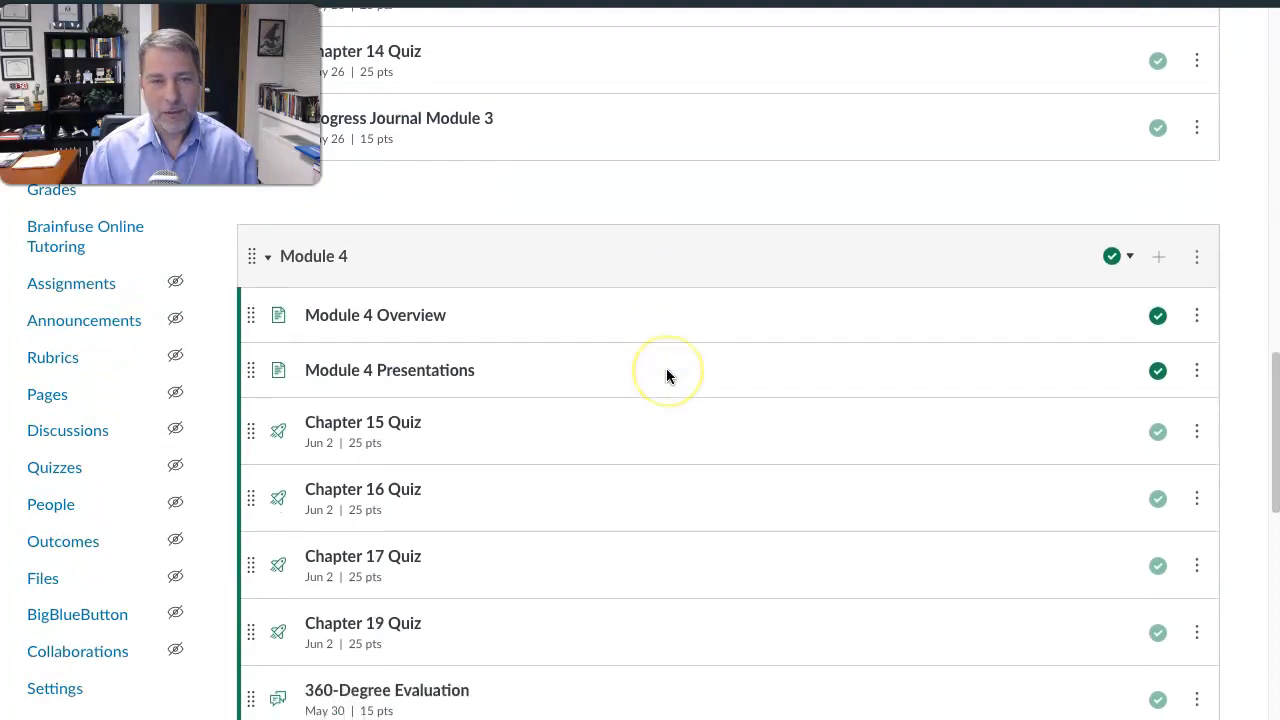
scroll("down", 3)
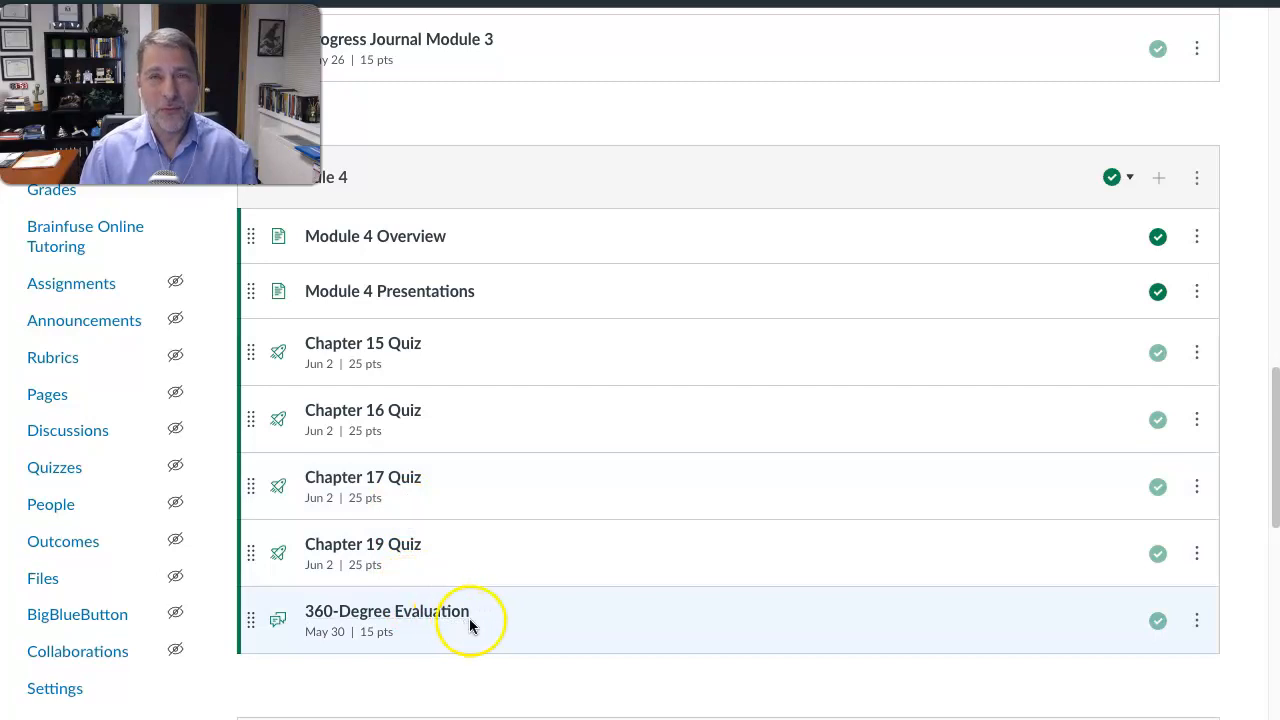
mouse_move(518, 637)
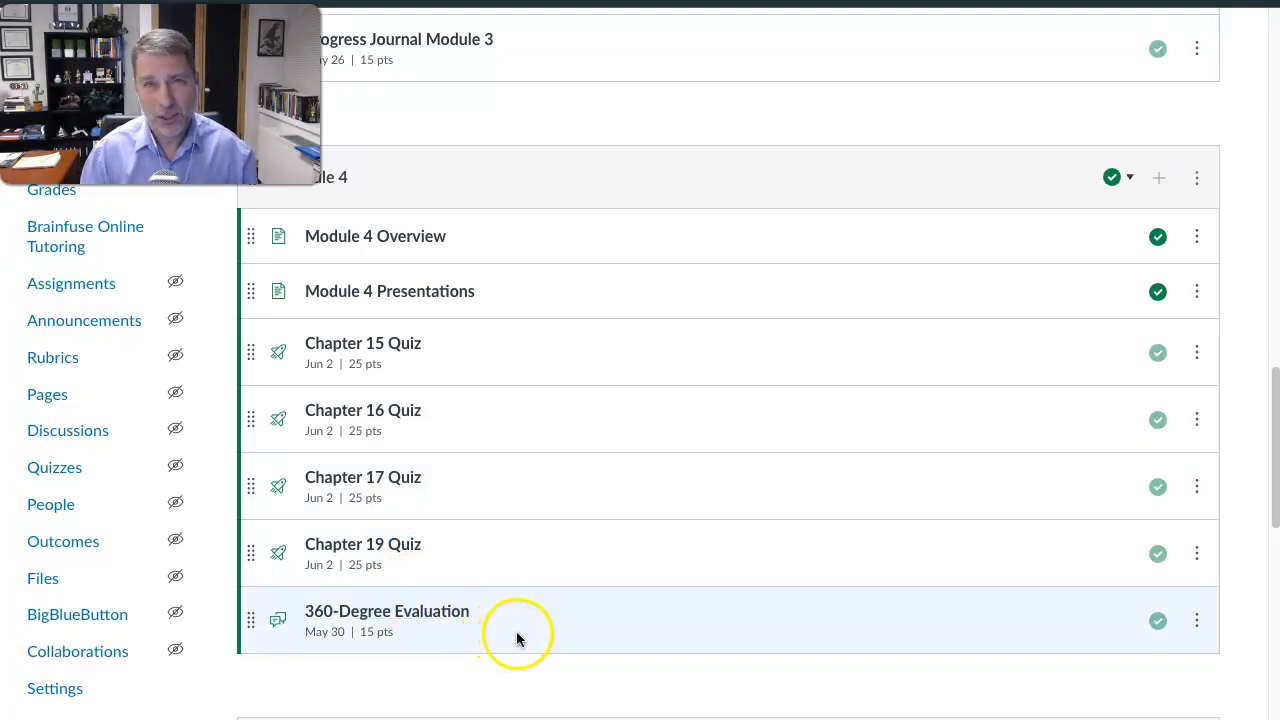
mouse_move(540, 628)
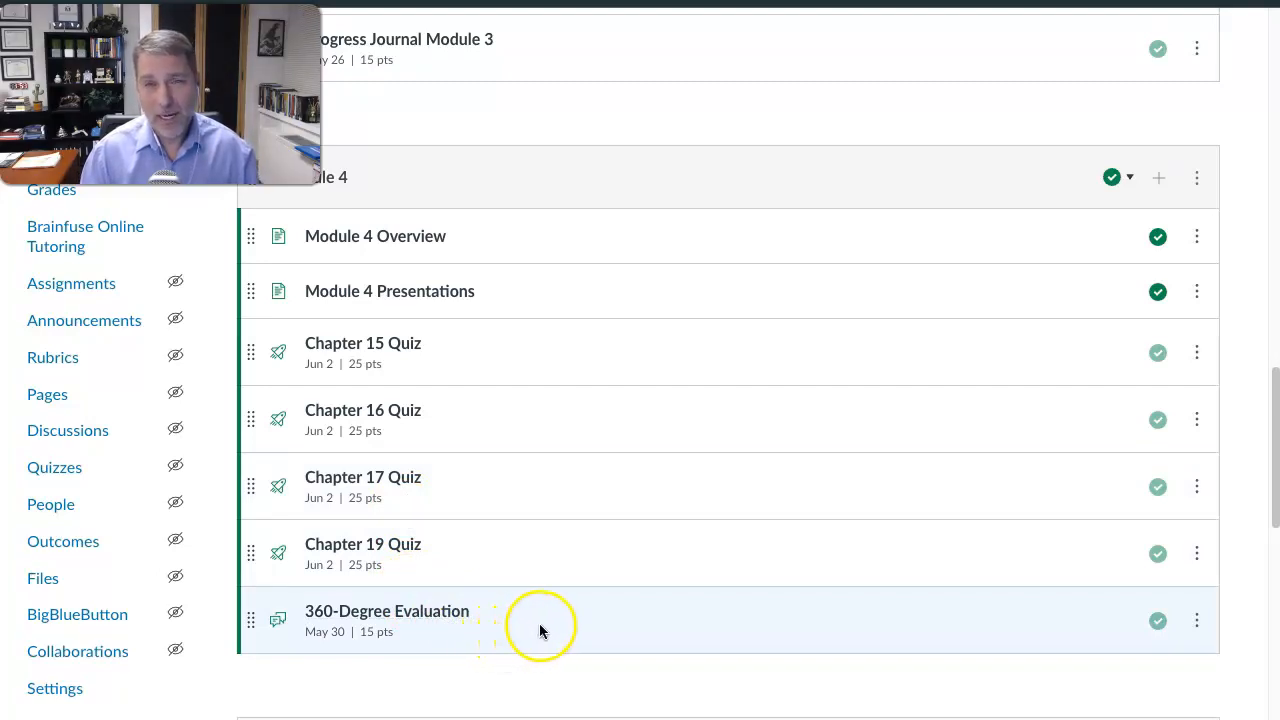
mouse_move(565, 625)
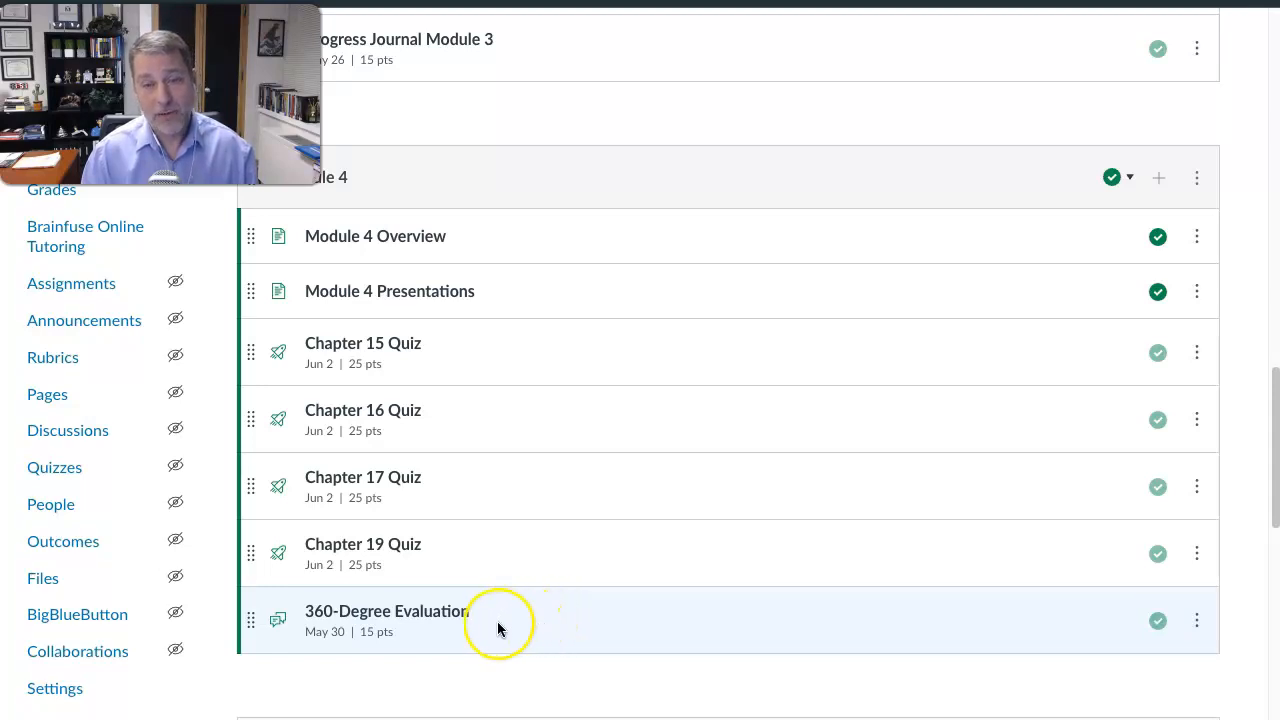
mouse_move(548, 625)
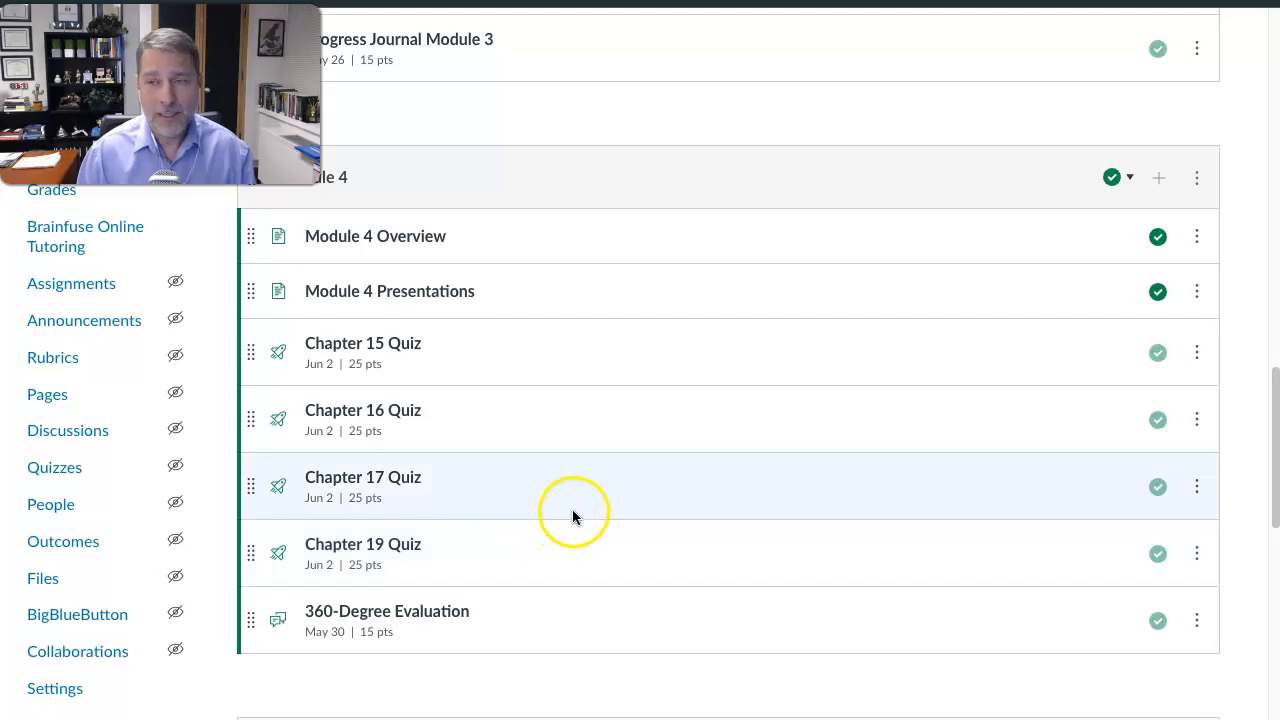
mouse_move(637, 540)
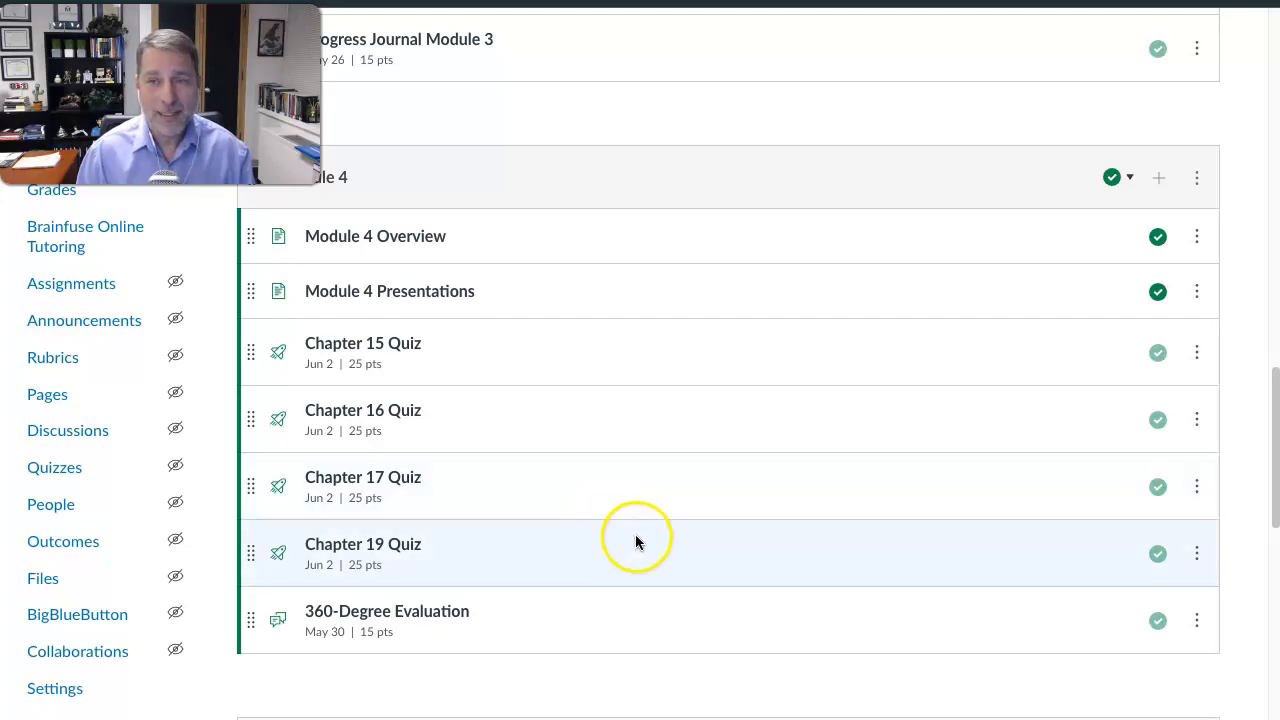
mouse_move(648, 547)
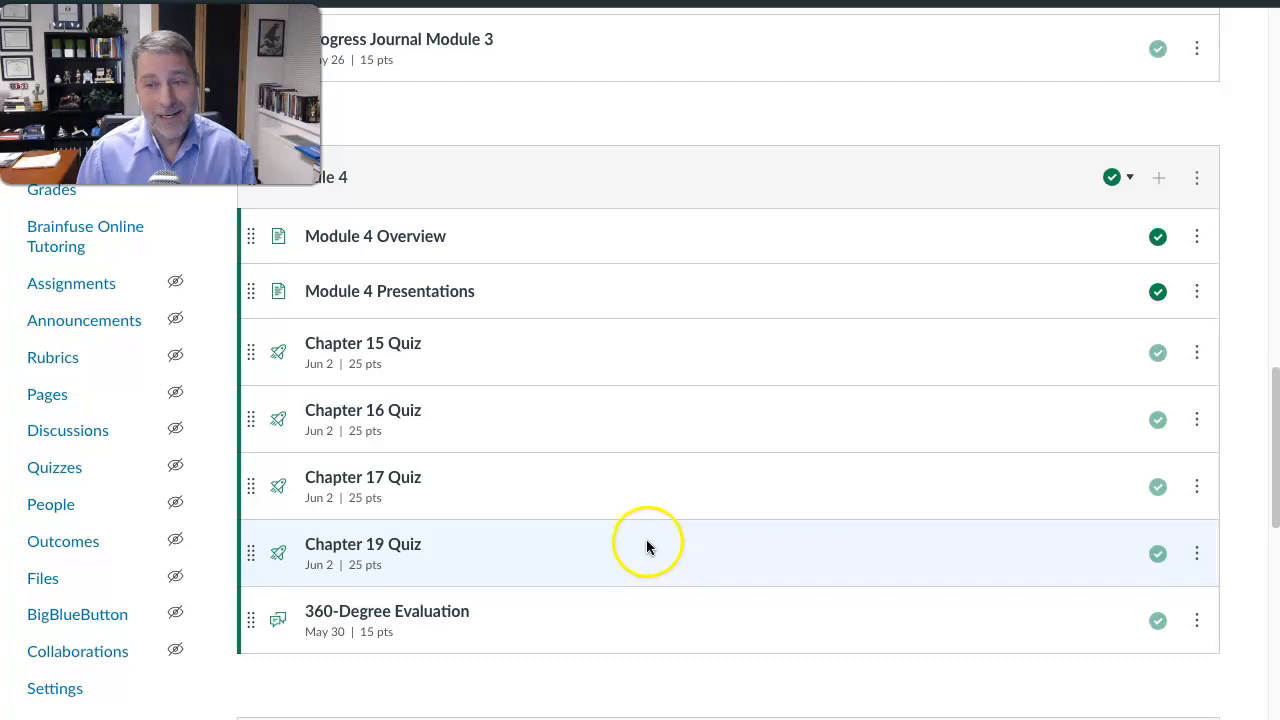
mouse_move(665, 490)
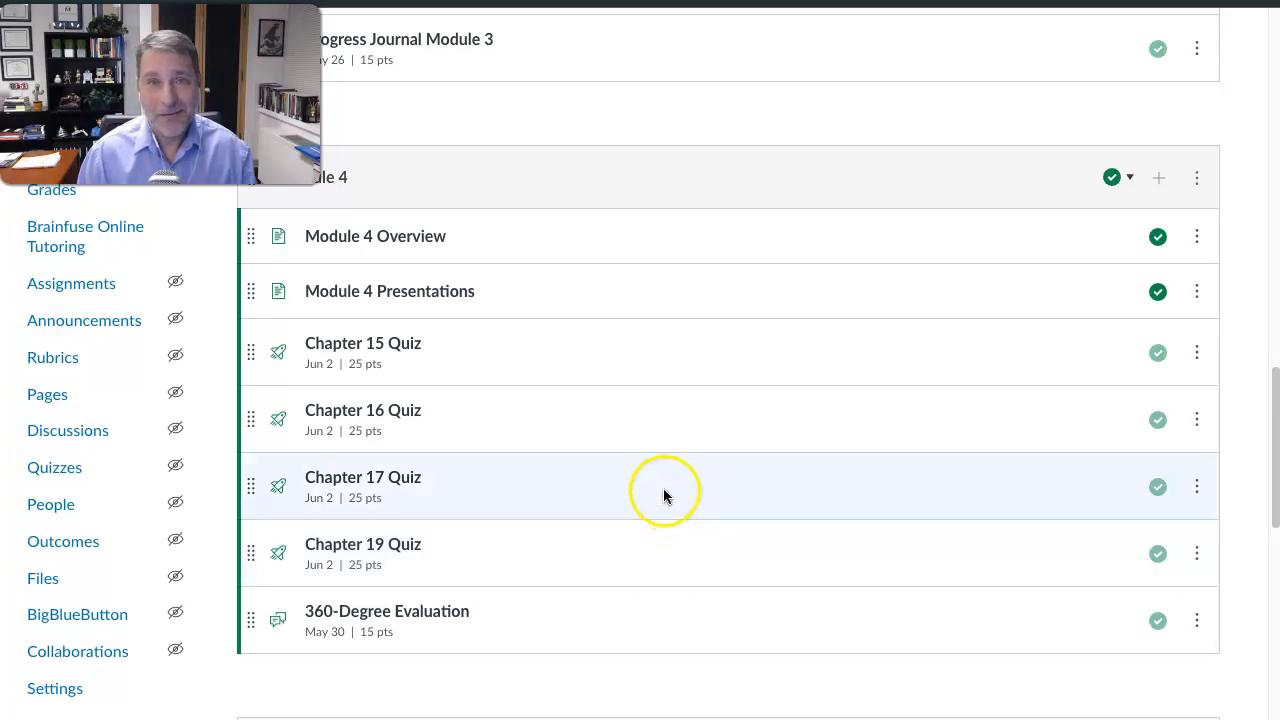
Scroll past Module 5 to show Module 6's quizzes, VoiceThread outline and discussion
scroll("down", 3)
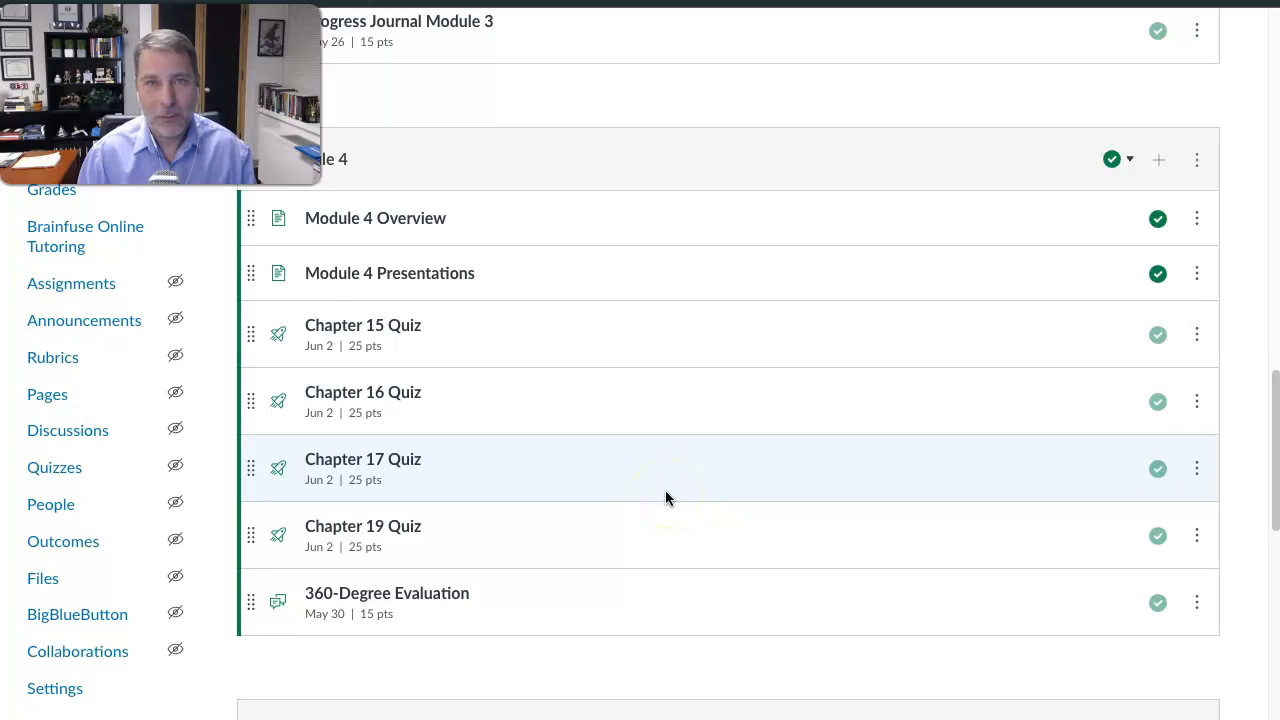
scroll("down", 3)
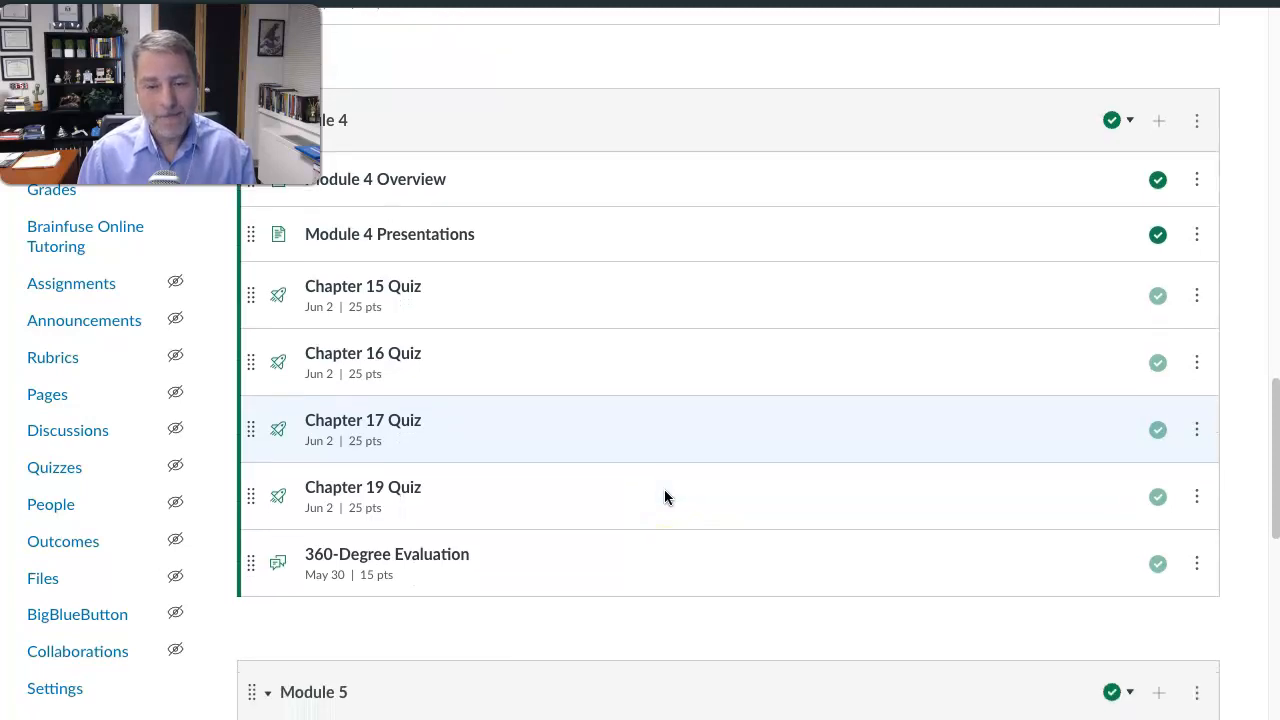
scroll("down", 3)
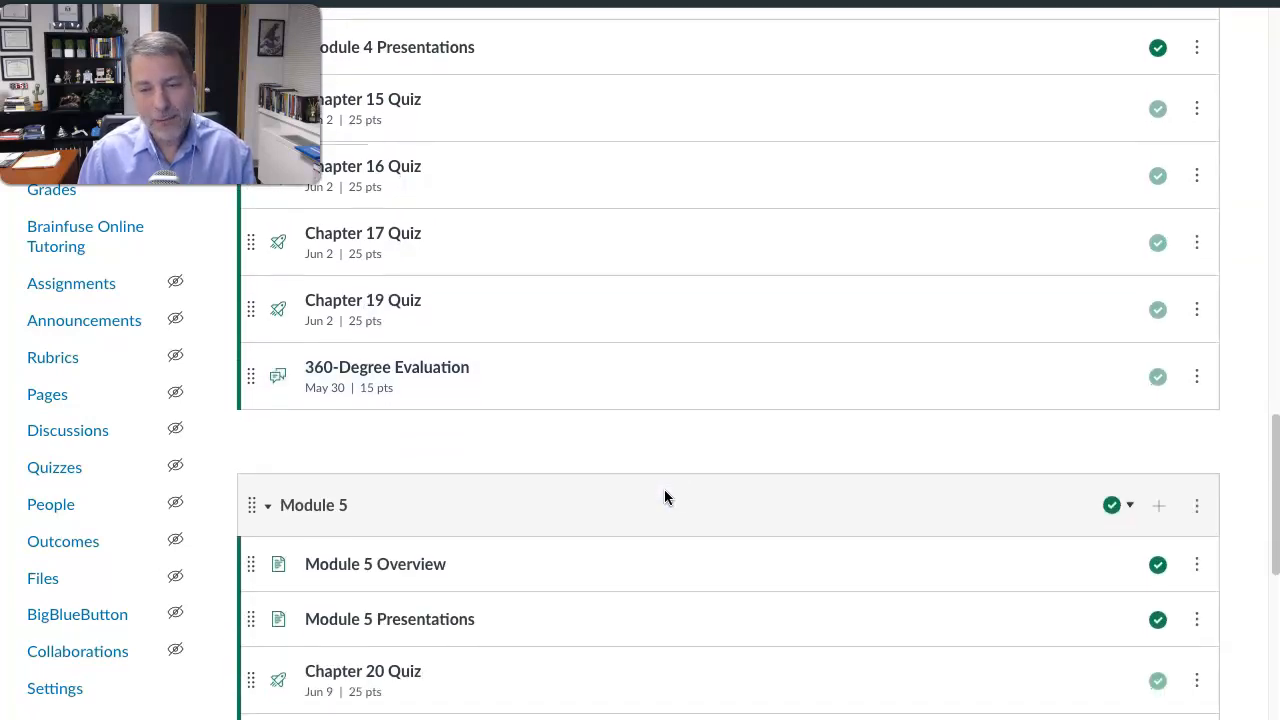
scroll("down", 3)
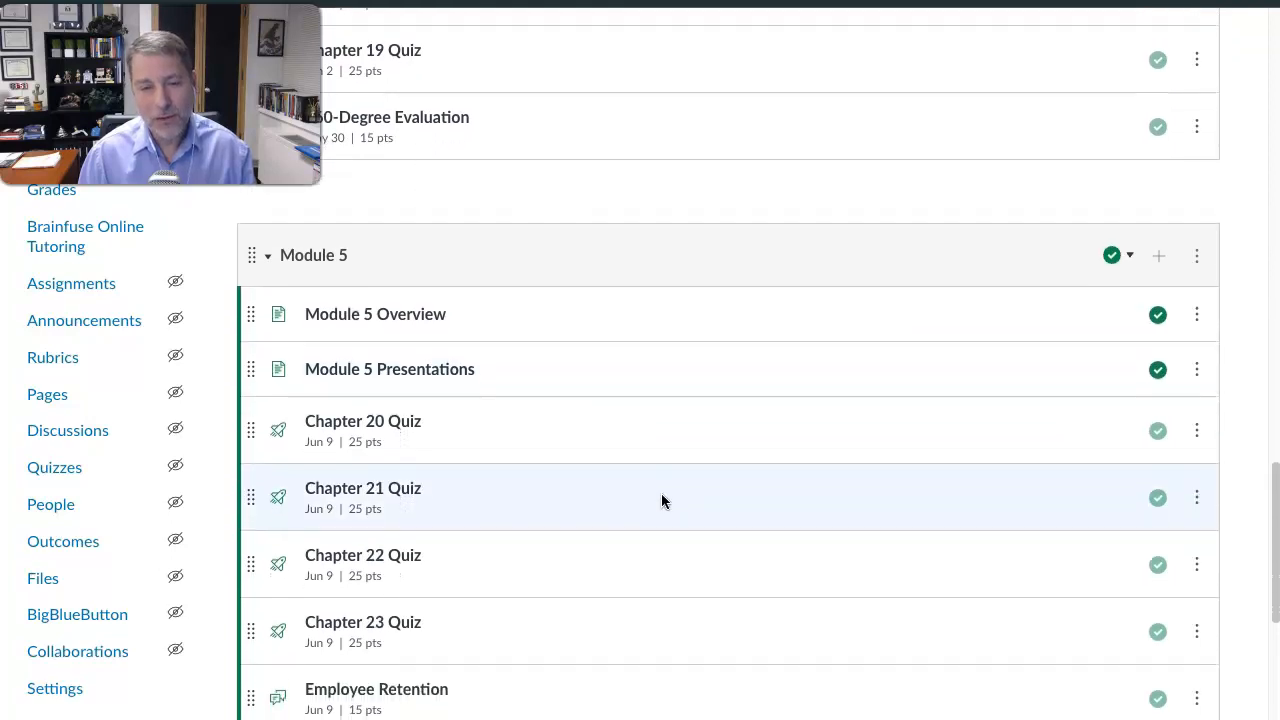
scroll("down", 3)
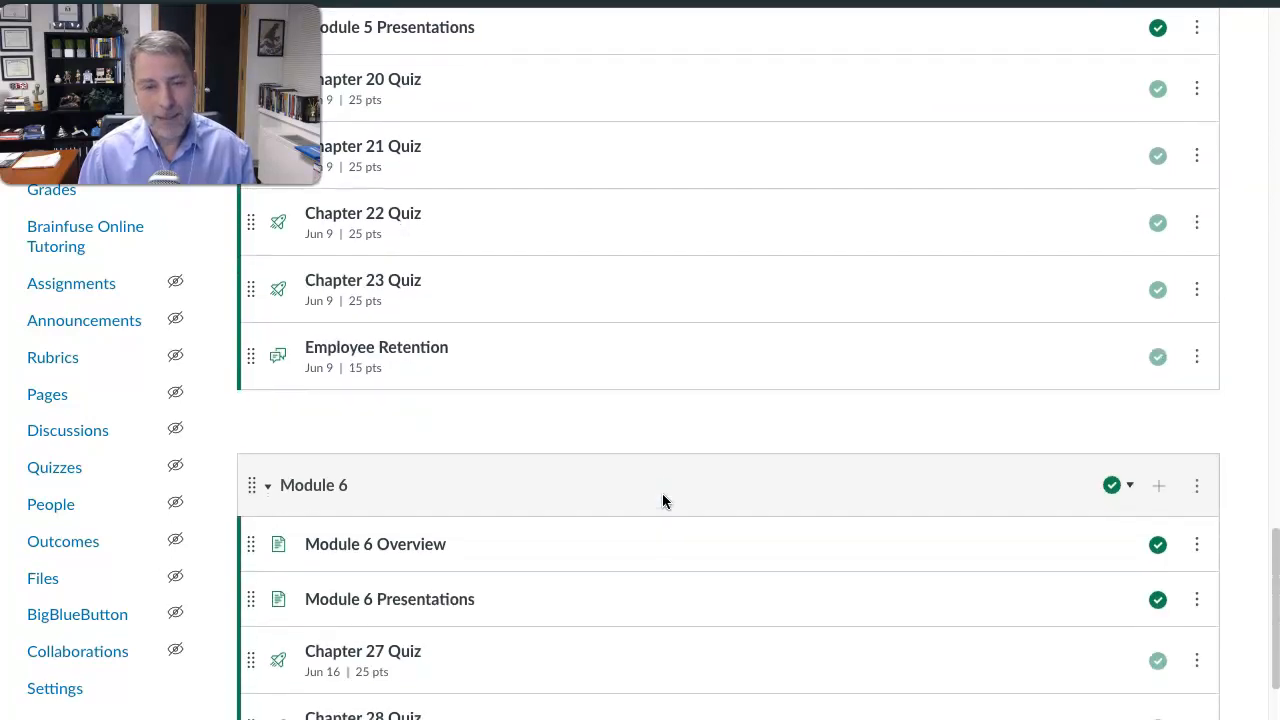
scroll("down", 3)
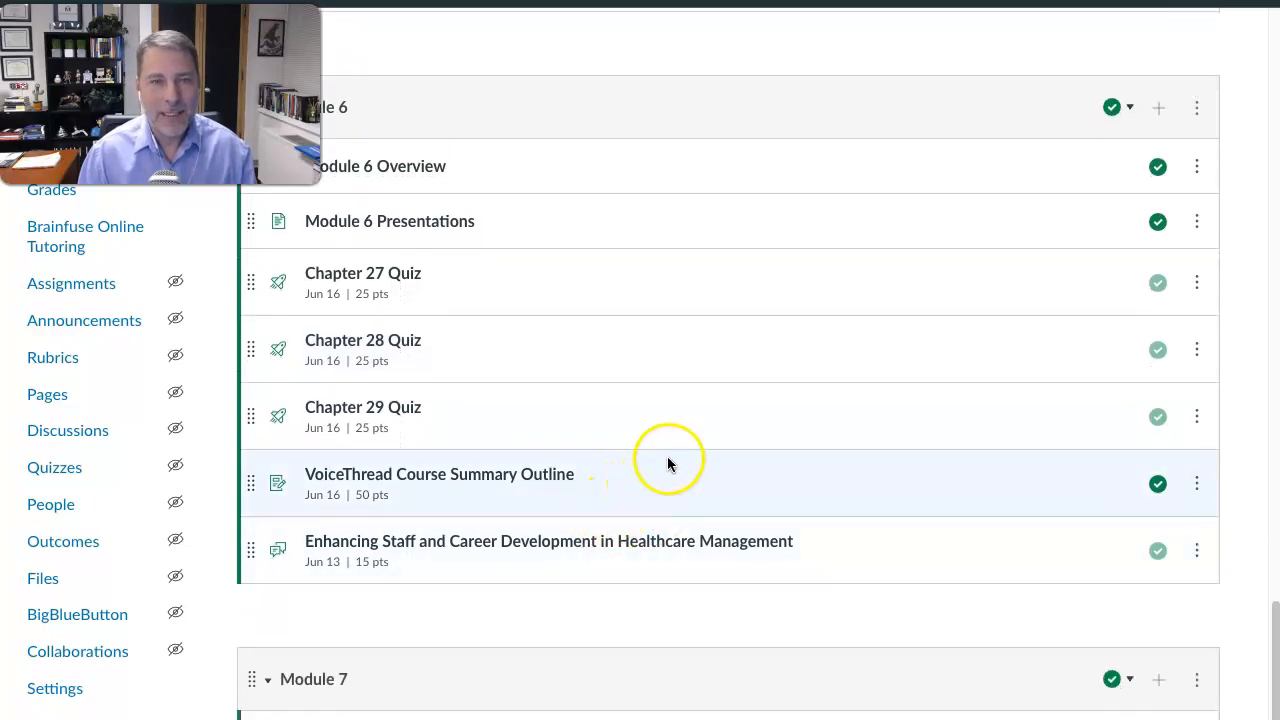
mouse_move(677, 462)
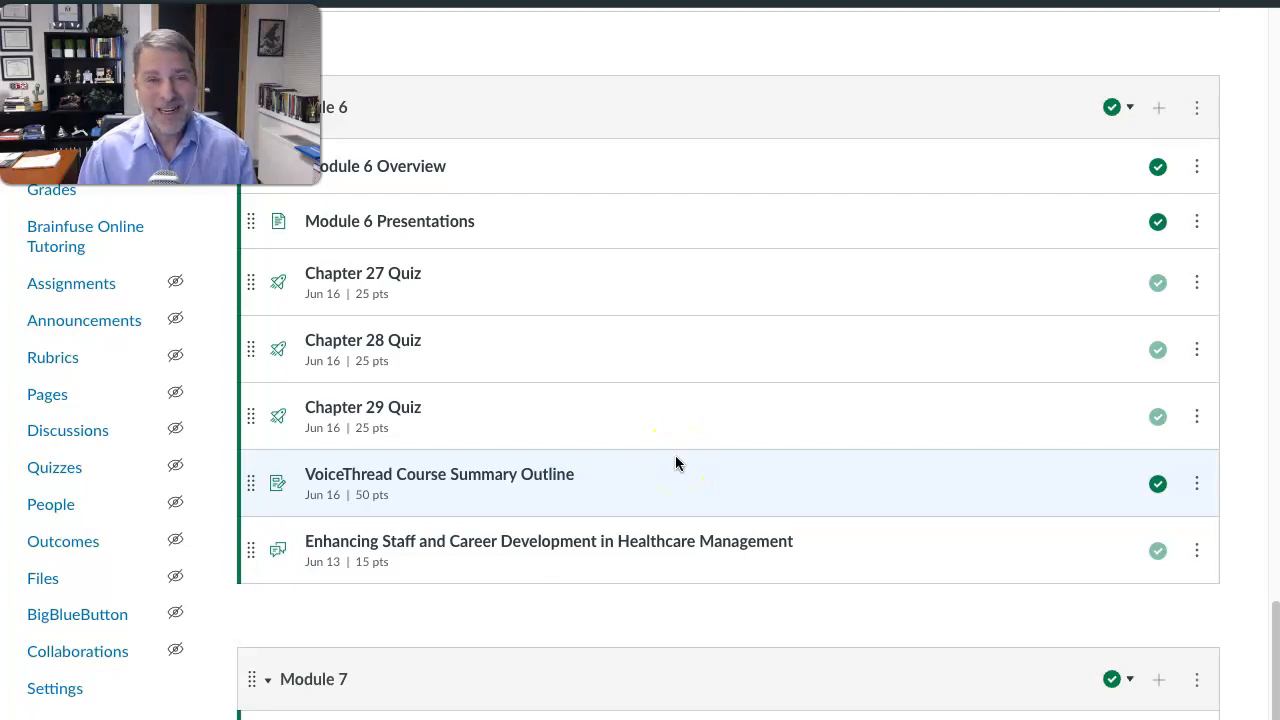
mouse_move(489, 531)
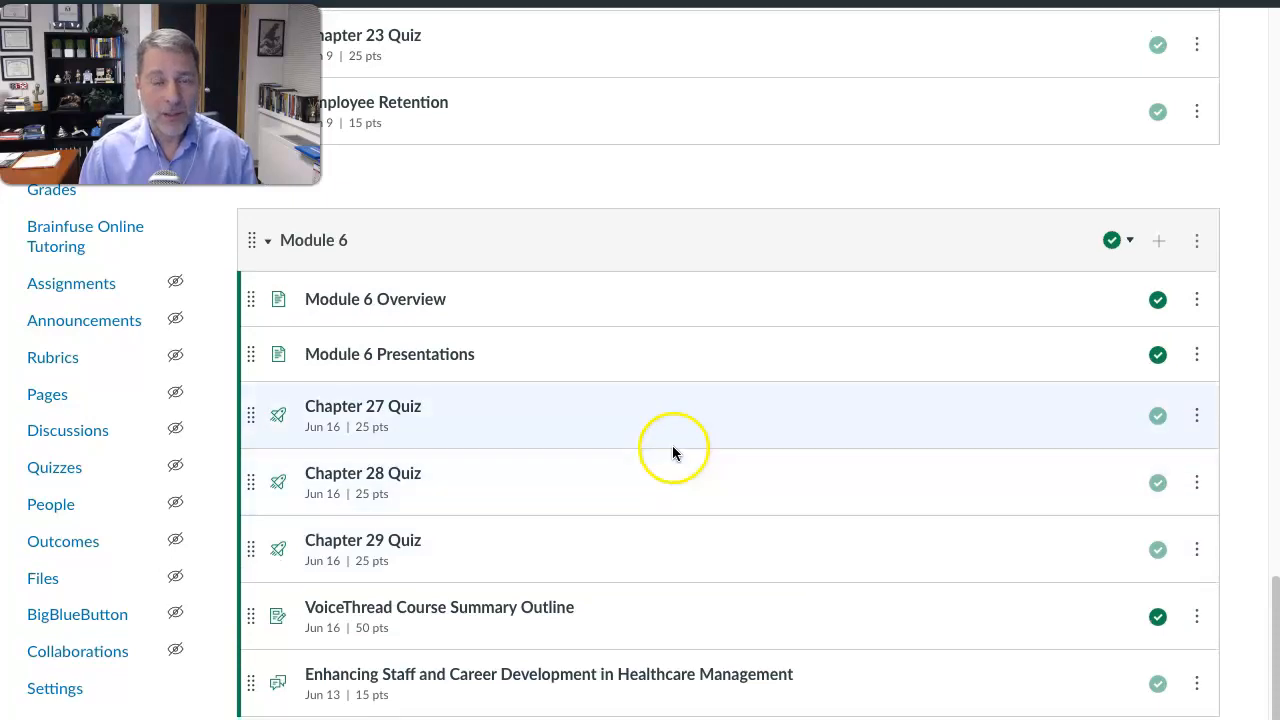
scroll("down", 3)
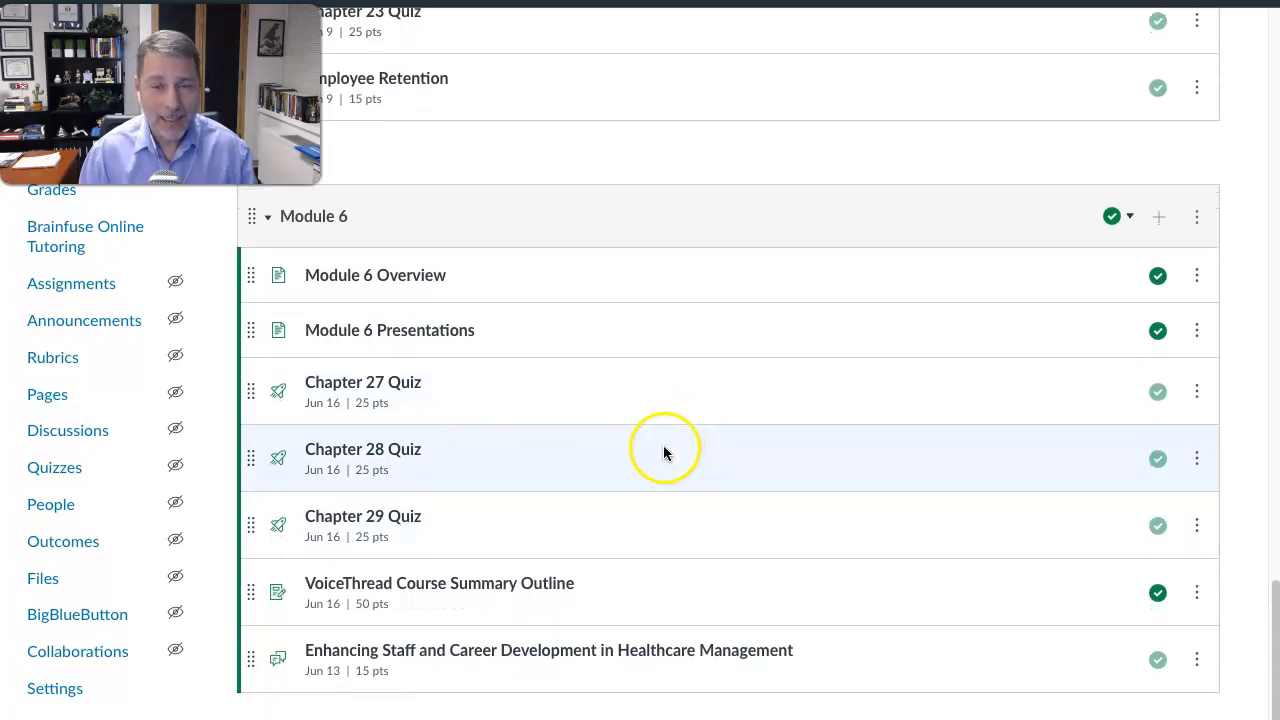
scroll("down", 3)
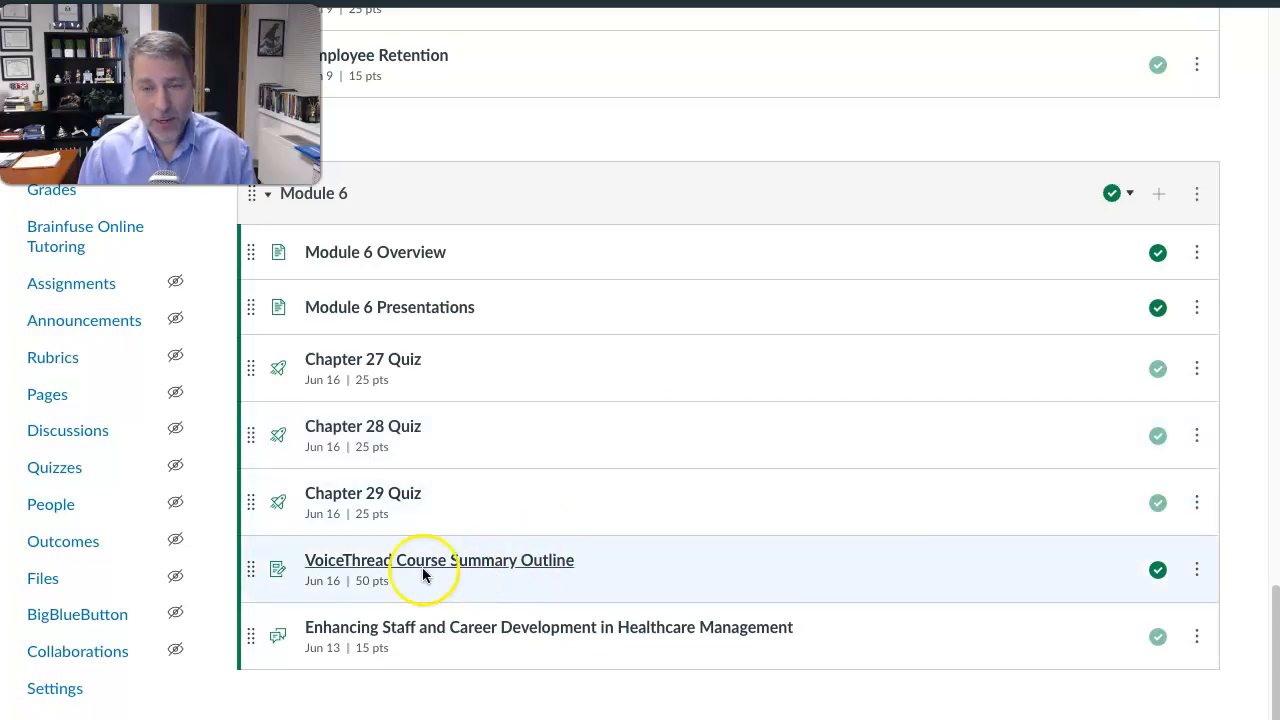
mouse_move(460, 573)
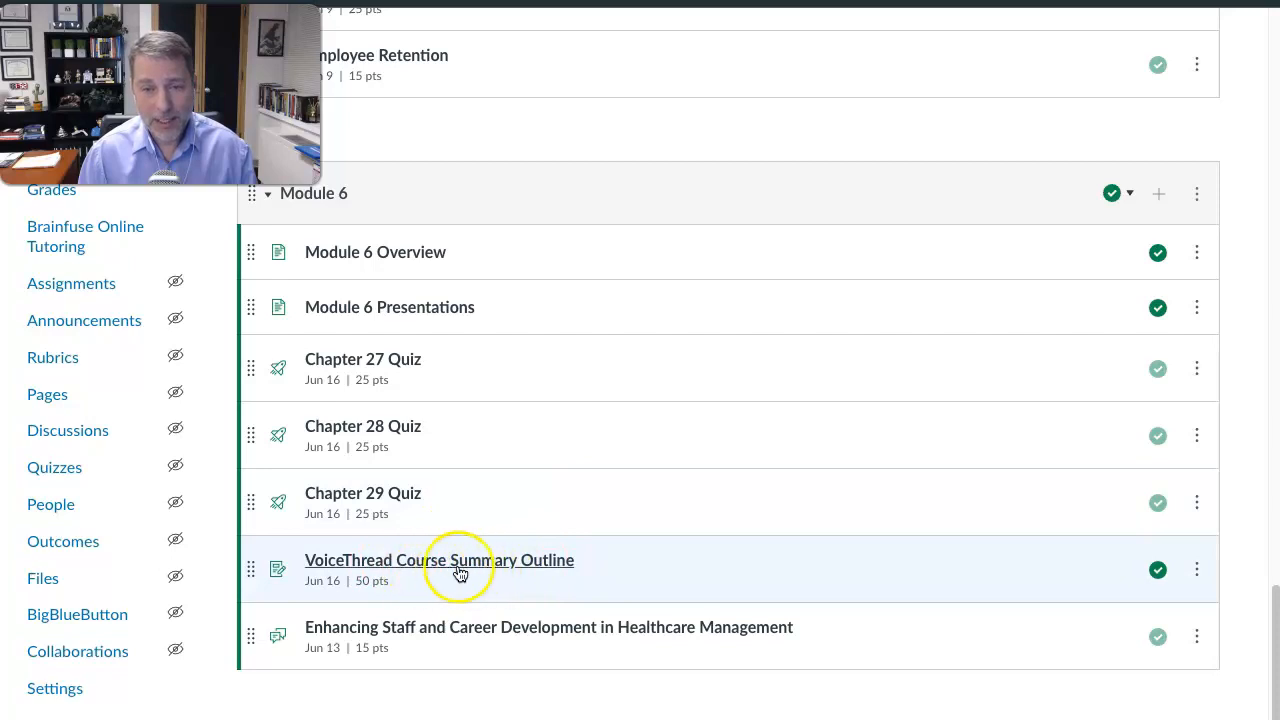
mouse_move(660, 425)
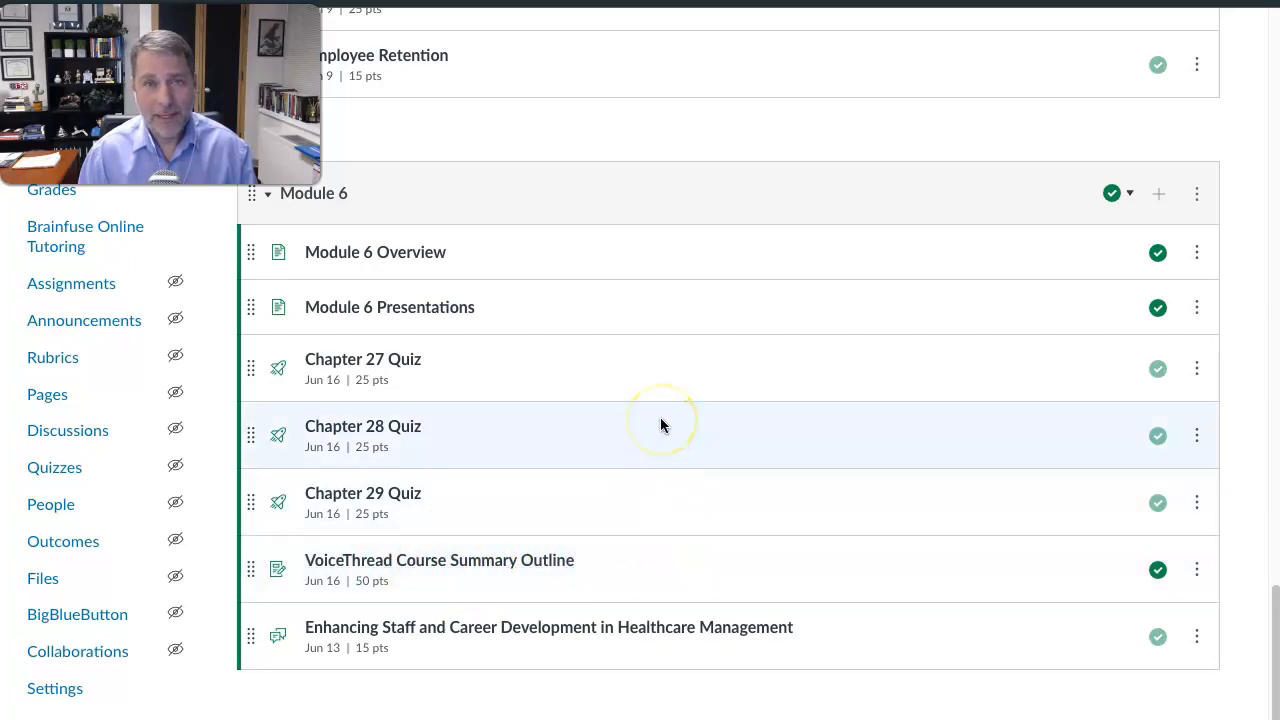
mouse_move(660, 463)
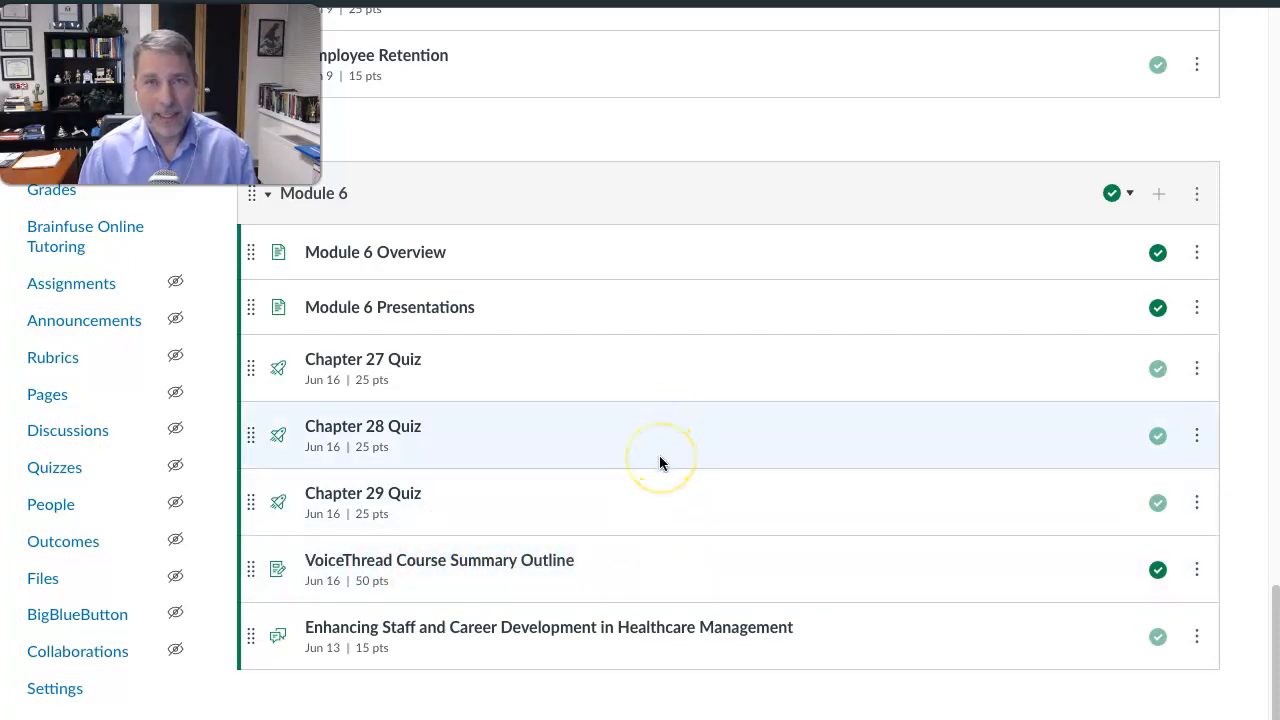
mouse_move(52, 190)
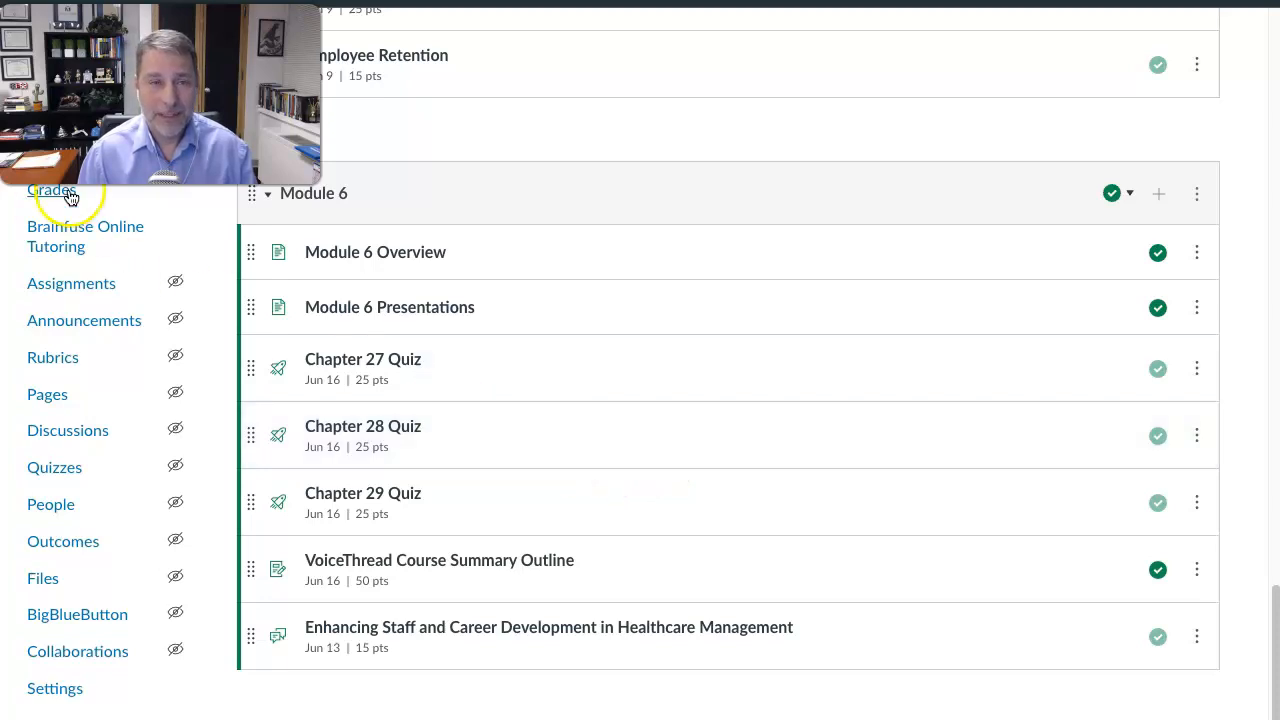